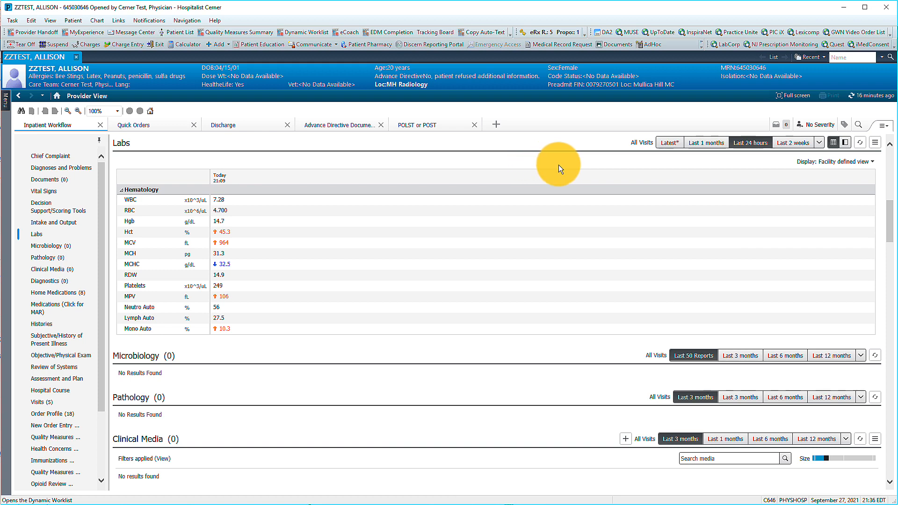
# Filter the Labs component to the last 1 month so Sep 08 hematology results show
pyautogui.click(706, 142)
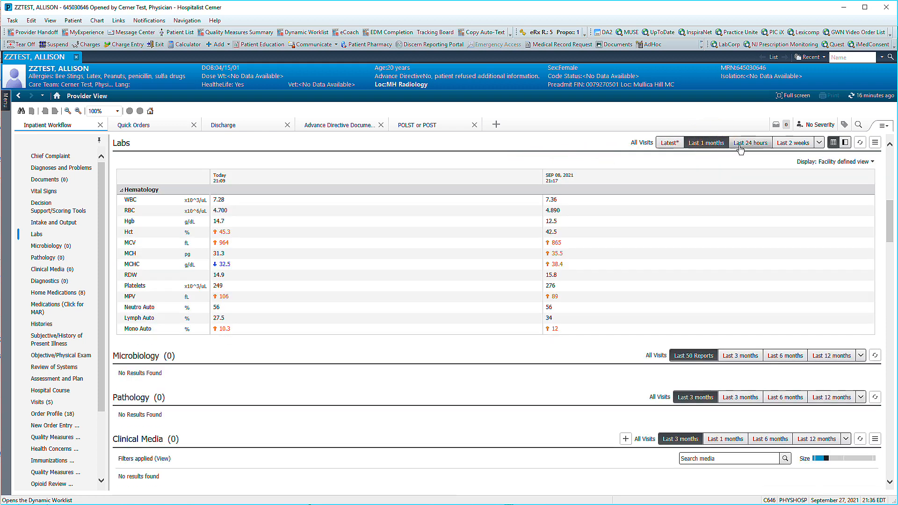
pyautogui.click(819, 142)
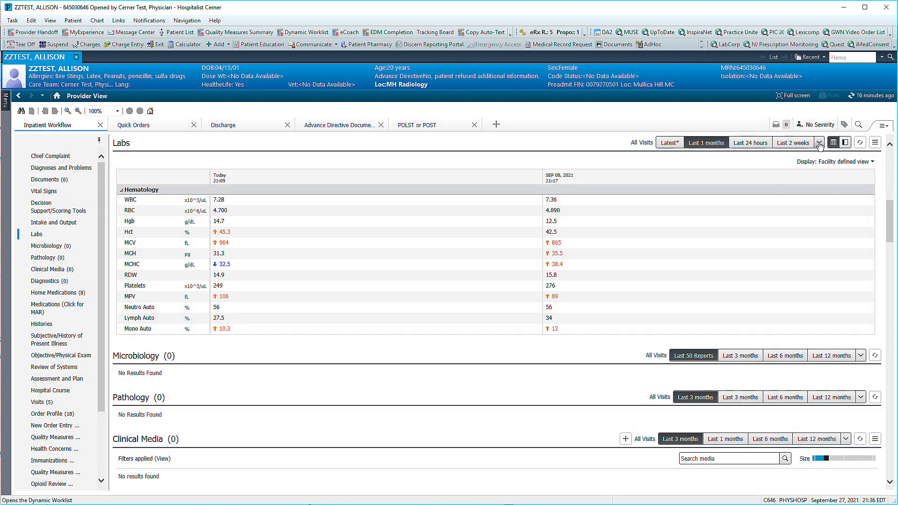
pyautogui.moveTo(40, 323)
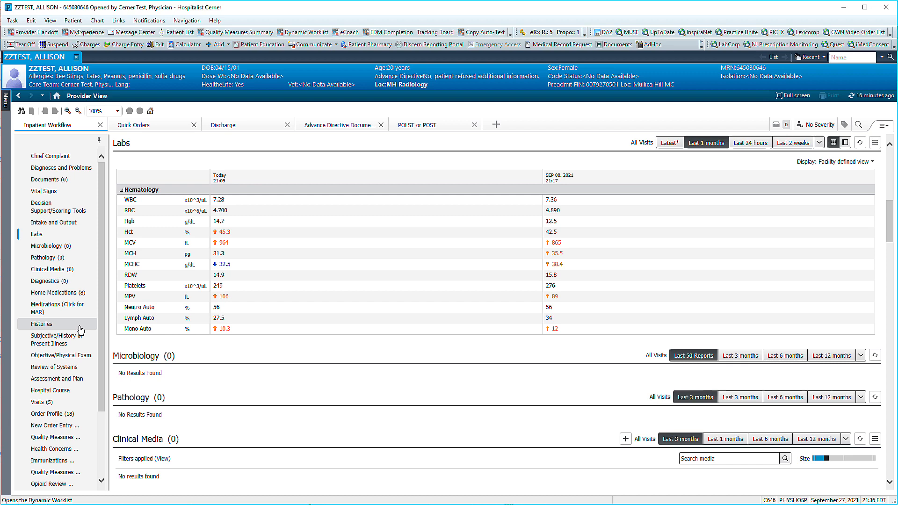
pyautogui.click(58, 339)
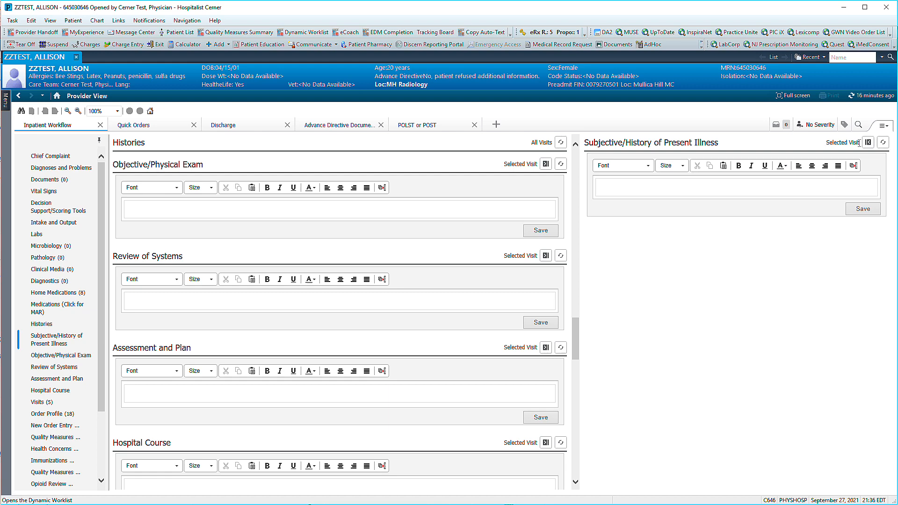
pyautogui.moveTo(83, 205)
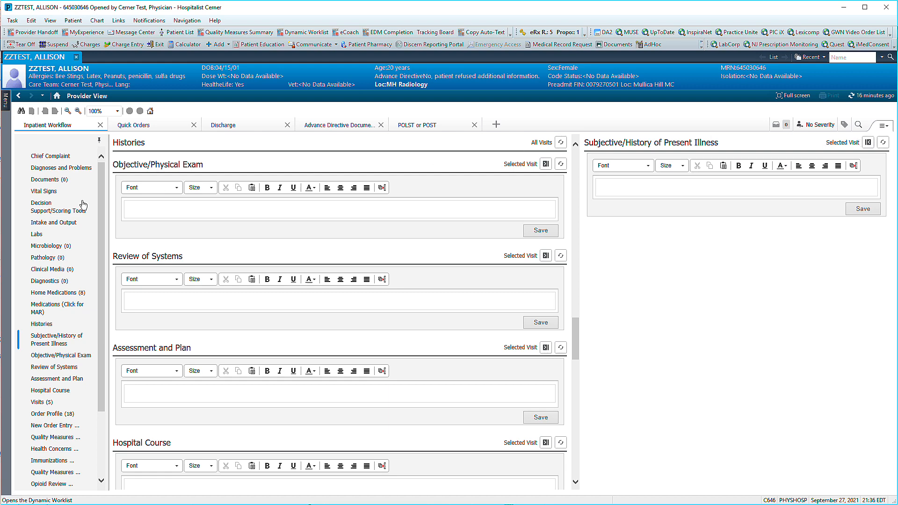
pyautogui.click(36, 234)
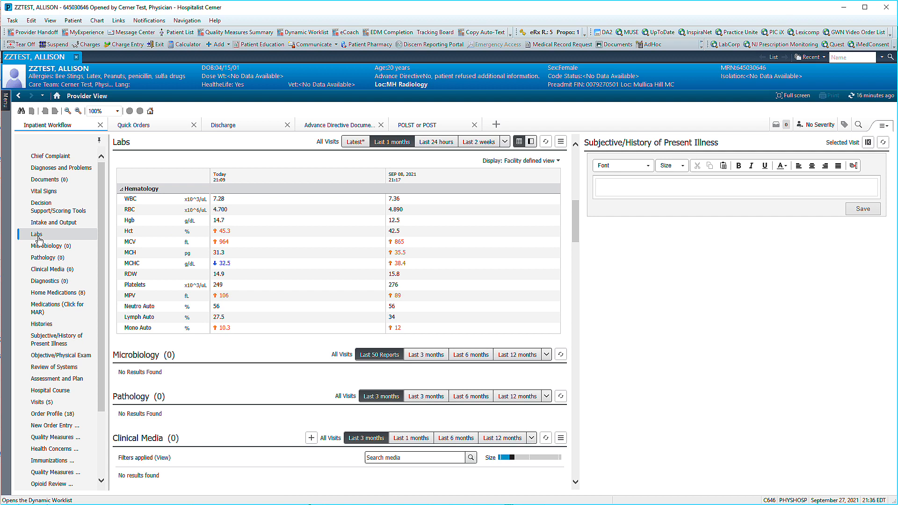
pyautogui.moveTo(40, 237)
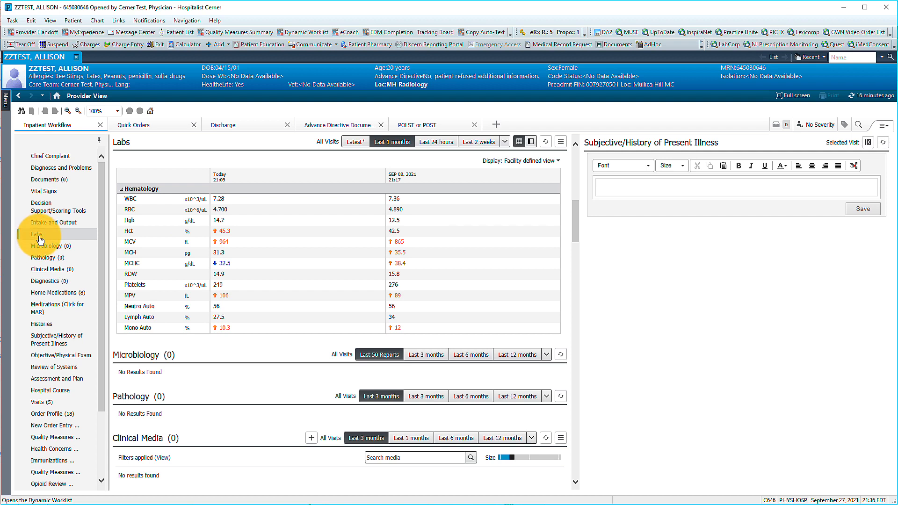
# Open the Results Review lab flowsheet from the Labs heading and dismiss the date-range menu
pyautogui.click(37, 234)
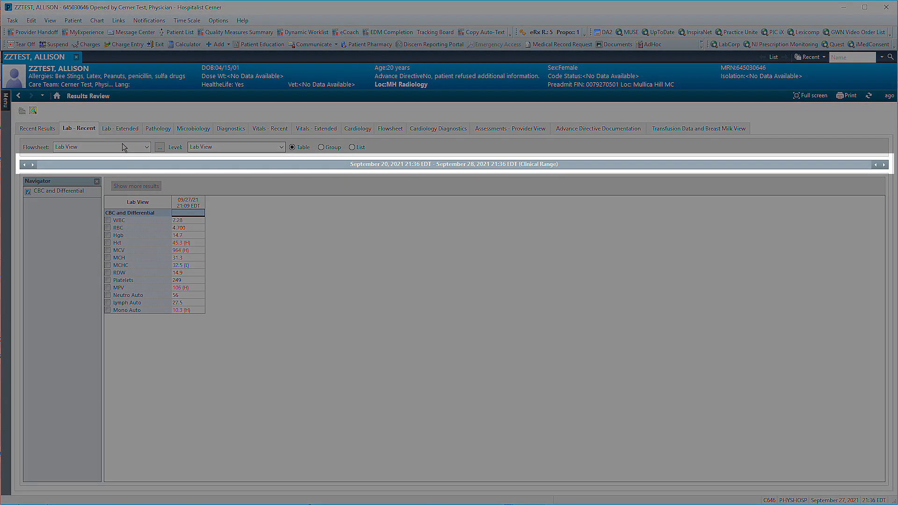
pyautogui.rightClick(418, 164)
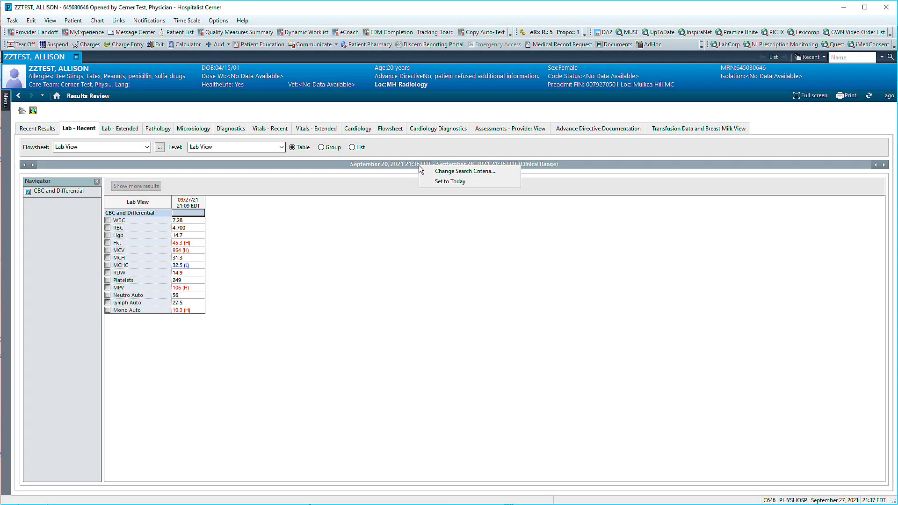
pyautogui.click(465, 170)
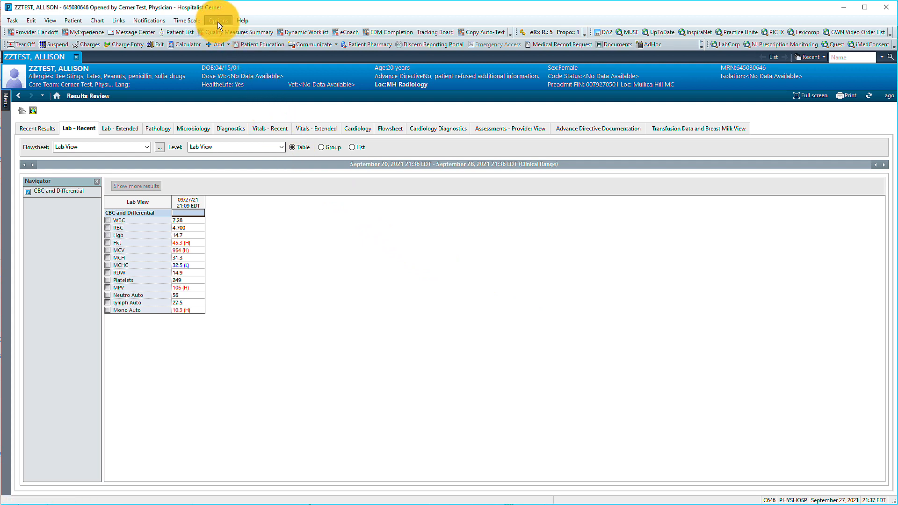
# Bring up Flowsheet Properties from the Options menu
pyautogui.click(218, 20)
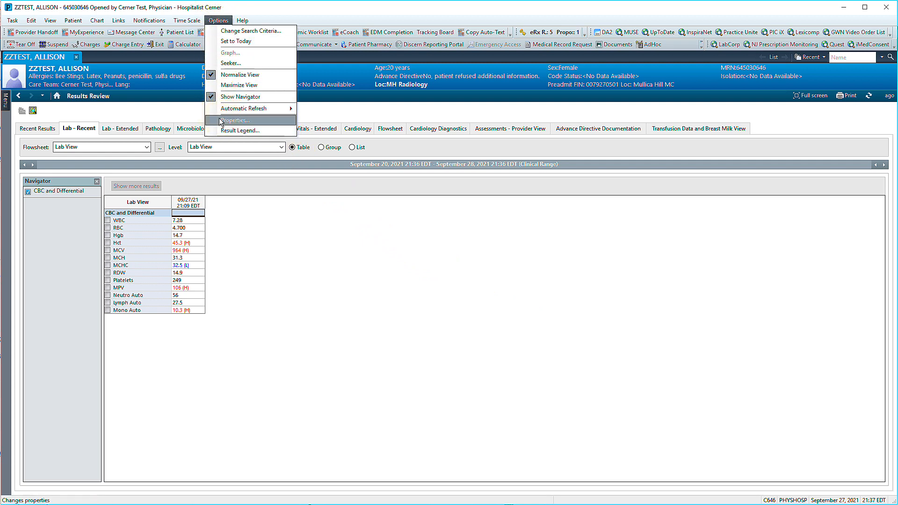
pyautogui.click(233, 120)
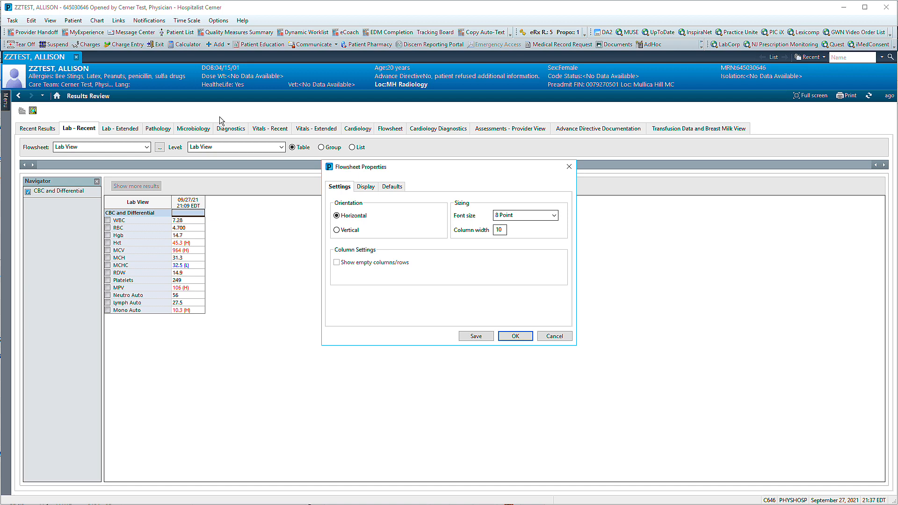
# On the Defaults tab, set Back to 15 and retrieve by Result count (500 results, 5 years)
pyautogui.click(392, 186)
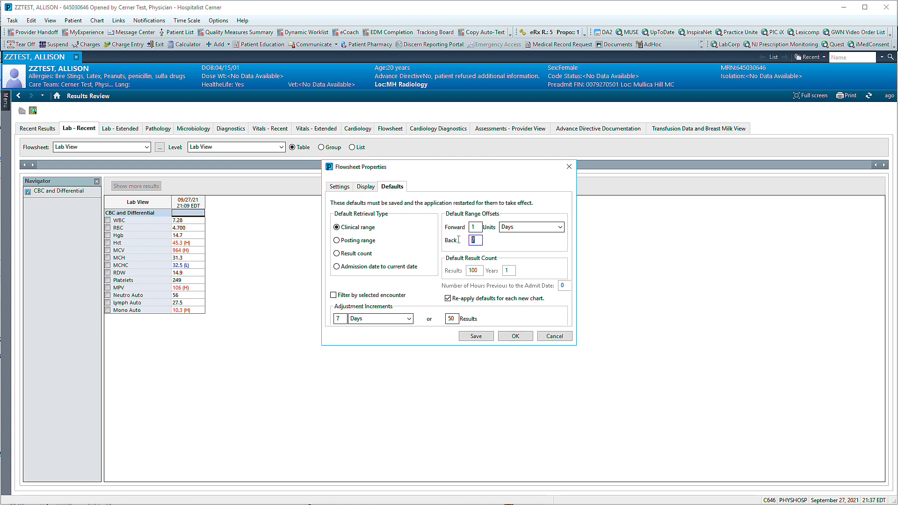
pyautogui.write('15')
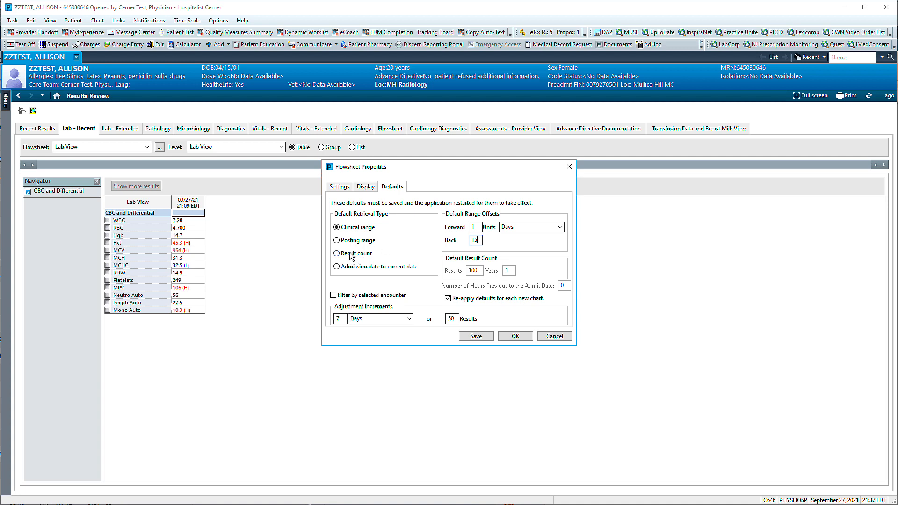
pyautogui.click(336, 253)
pyautogui.write('5')
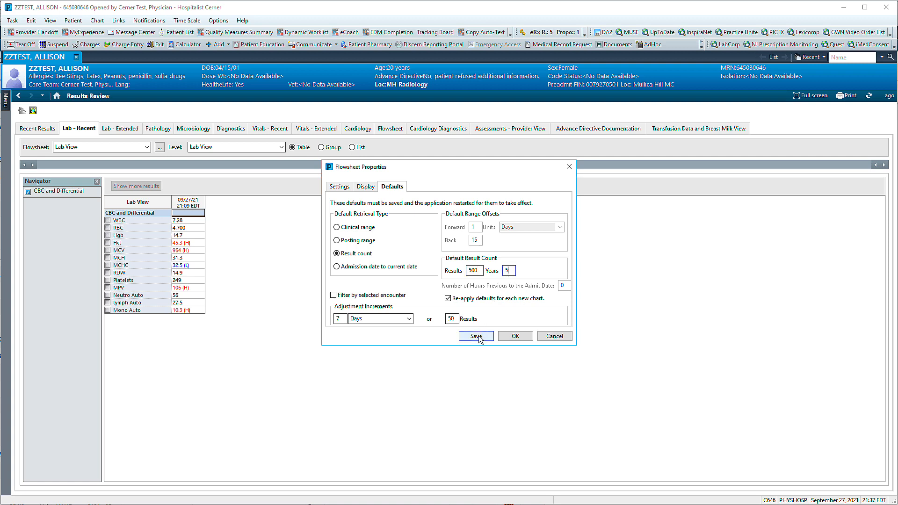
# Save the default properties, confirm, and close the Flowsheet Properties dialog
pyautogui.click(475, 336)
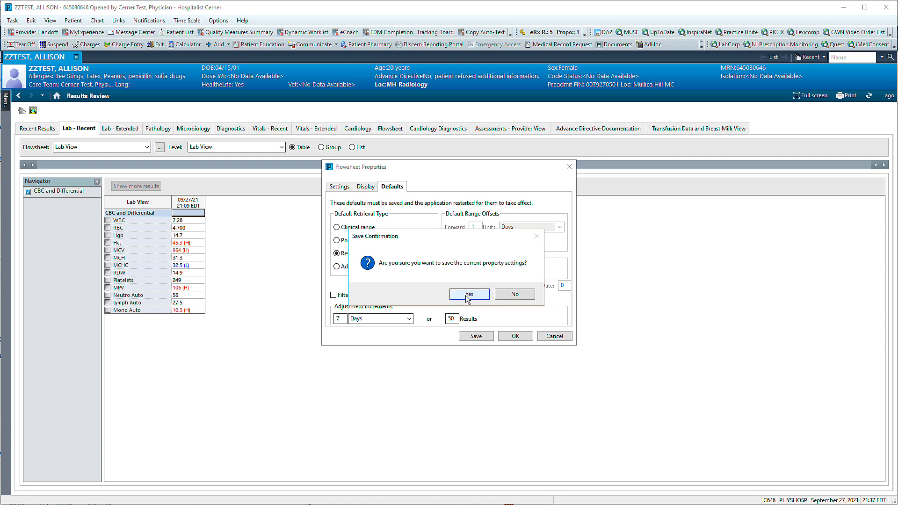
pyautogui.click(469, 294)
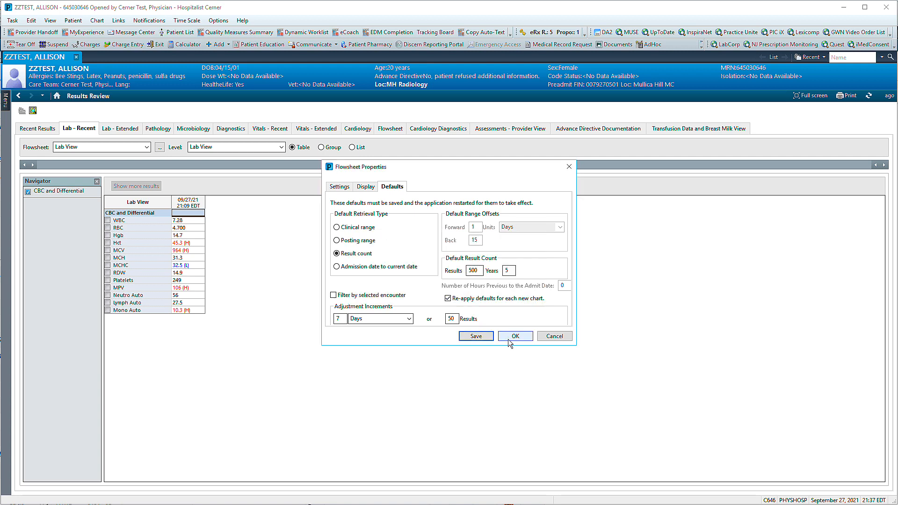
pyautogui.click(513, 335)
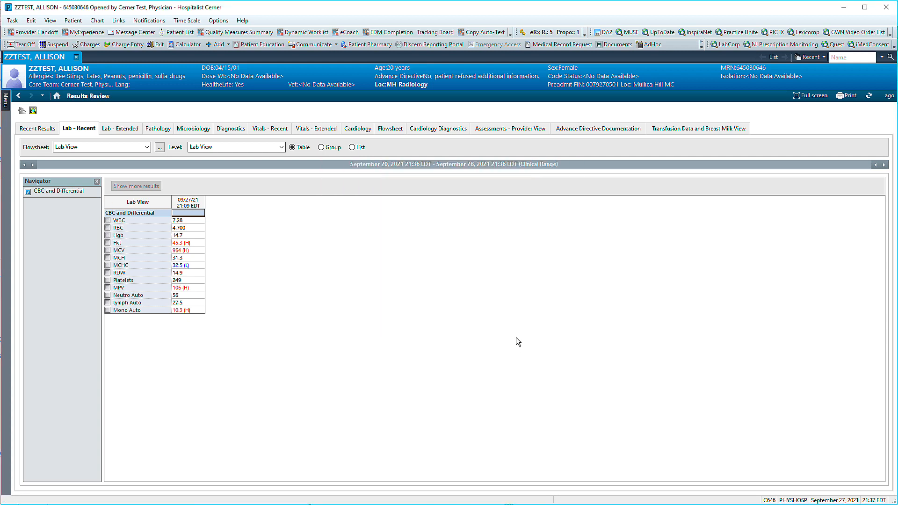
pyautogui.click(516, 337)
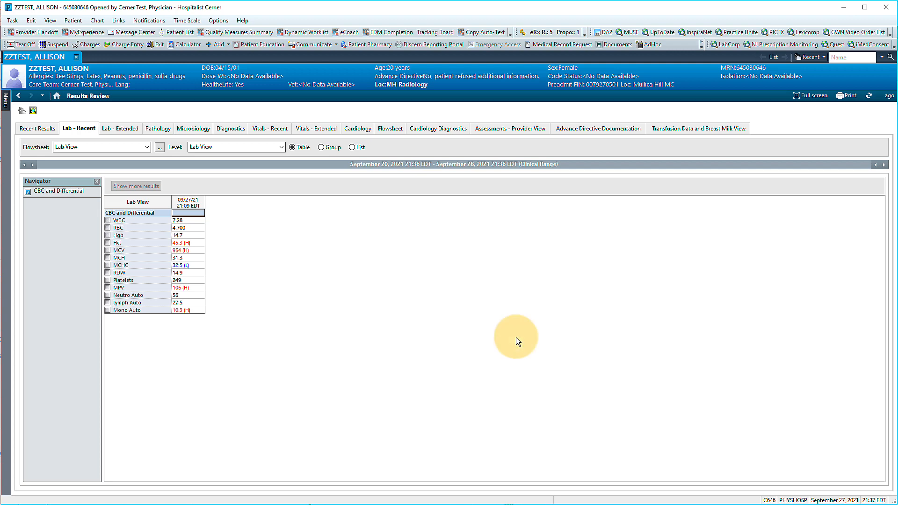
pyautogui.moveTo(43, 84)
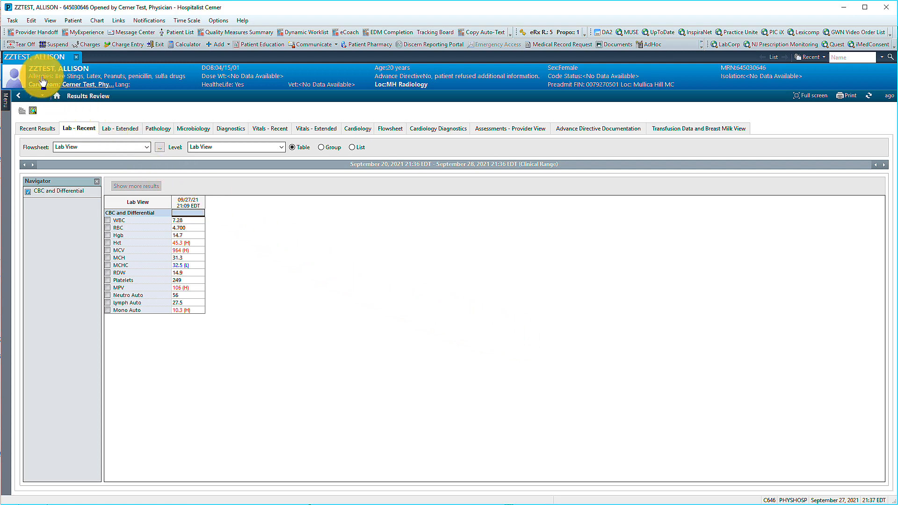